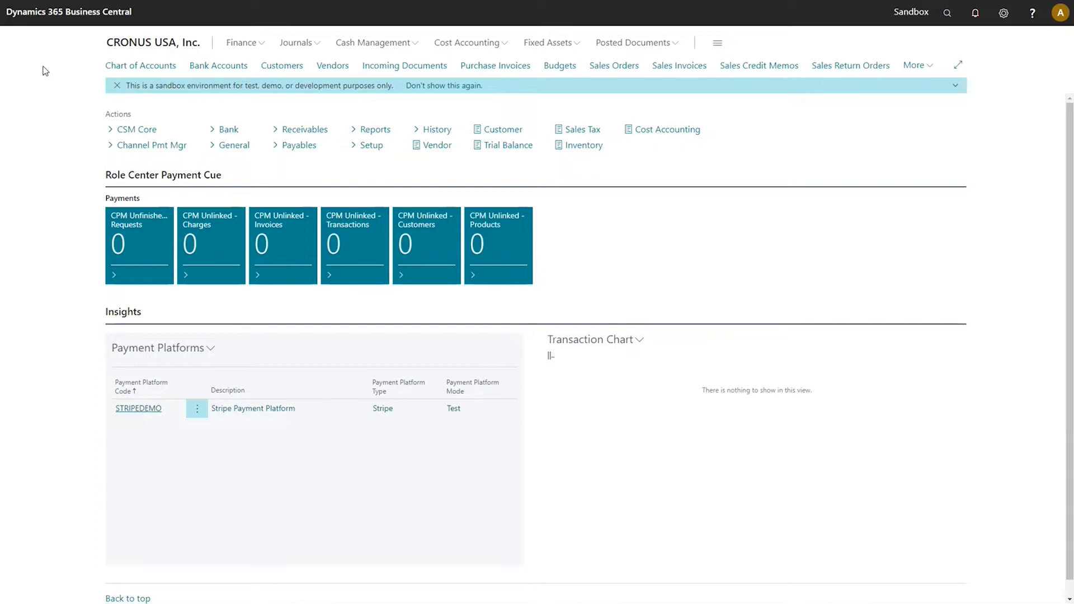
mouse_move(932, 39)
text(c)
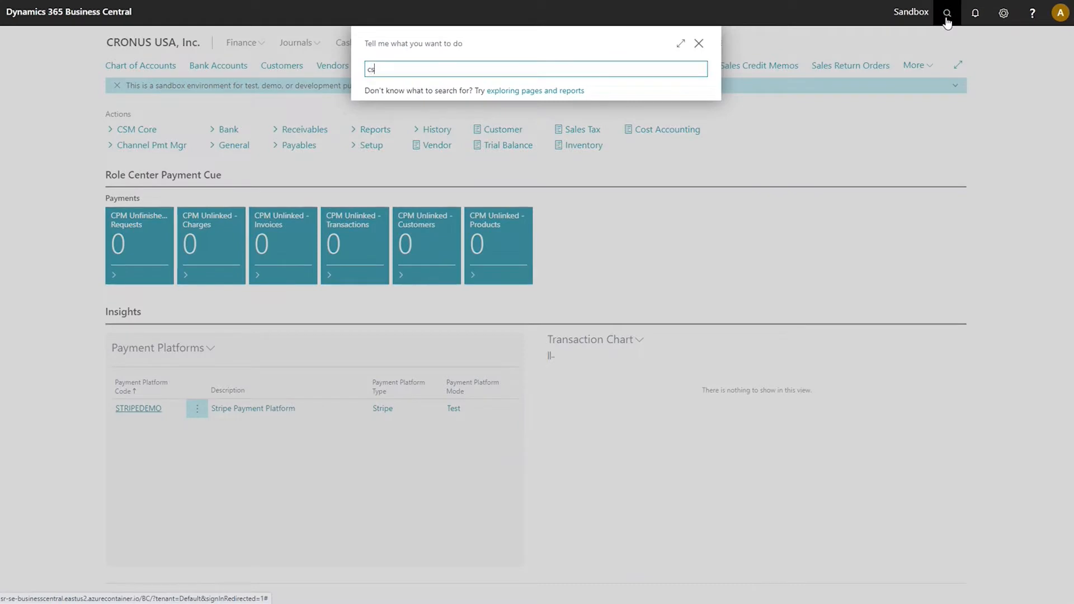
- Search Tell Me for "csm automa" to locate the CSM Automation List
text(sm automa)
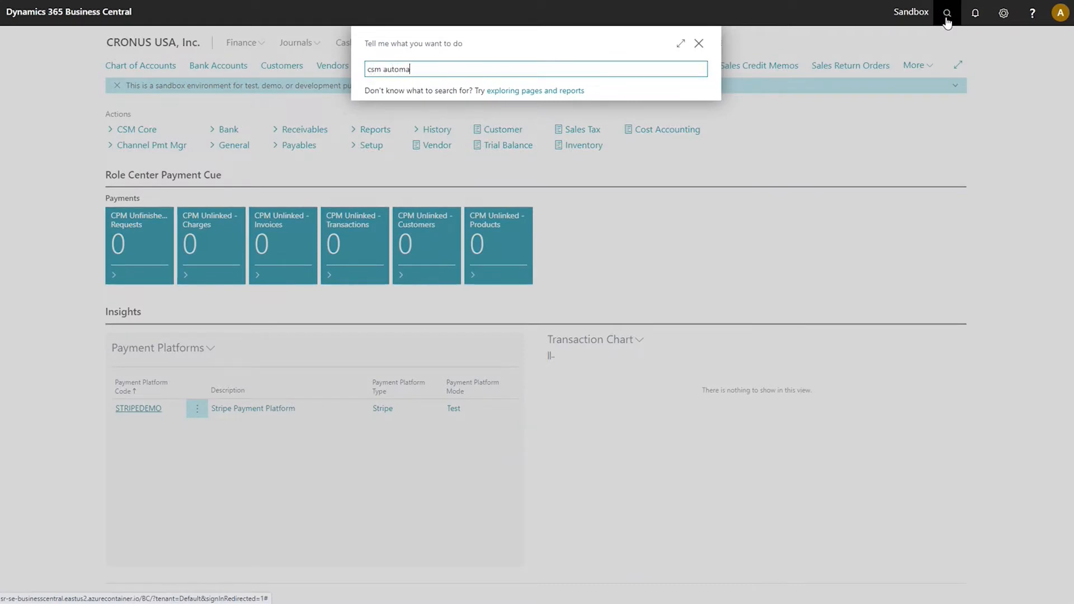
text(csm automa)
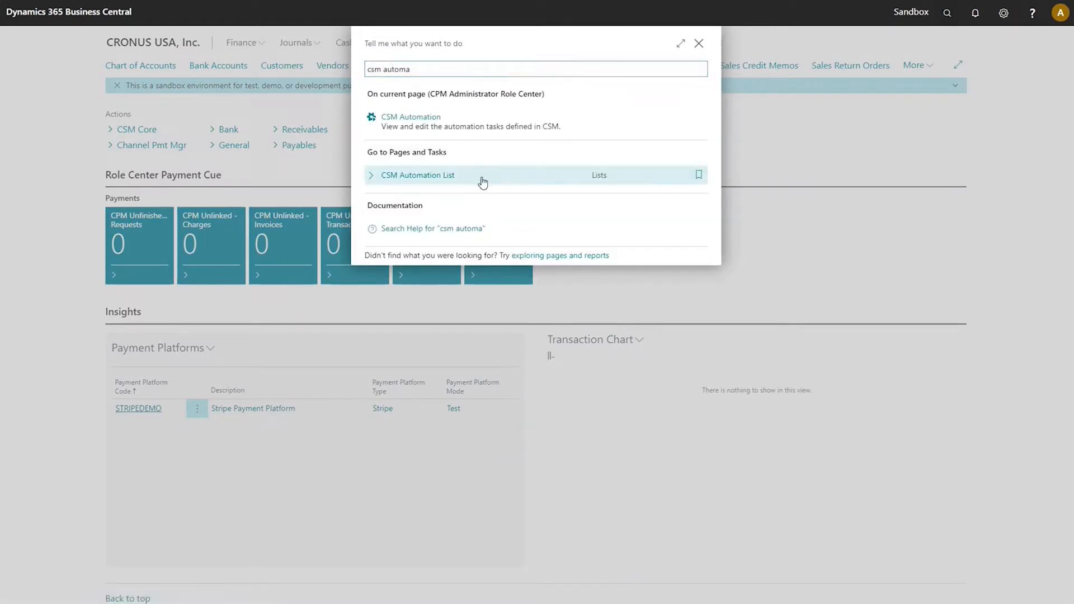
- Open the CSM Automation List showing the ten STRIPEDEMO and housekeeping tasks
click(419, 174)
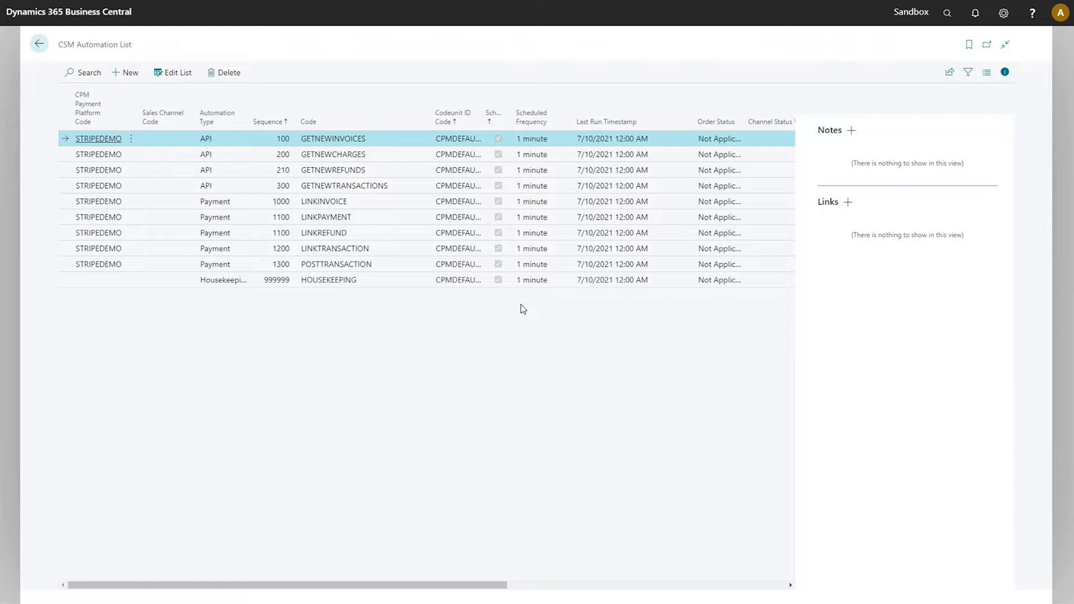
mouse_move(604, 248)
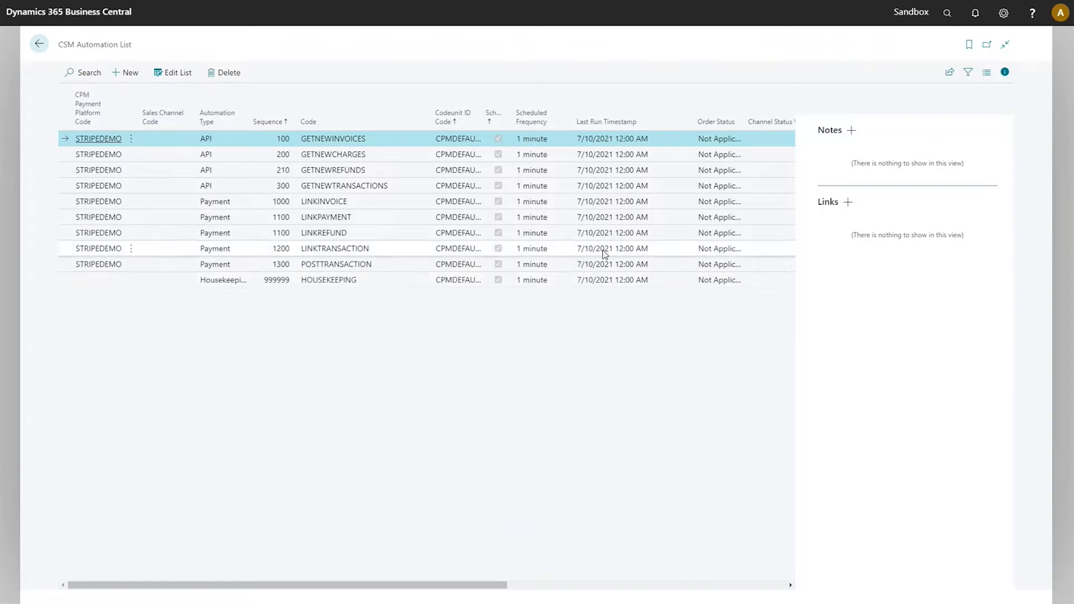
mouse_move(608, 299)
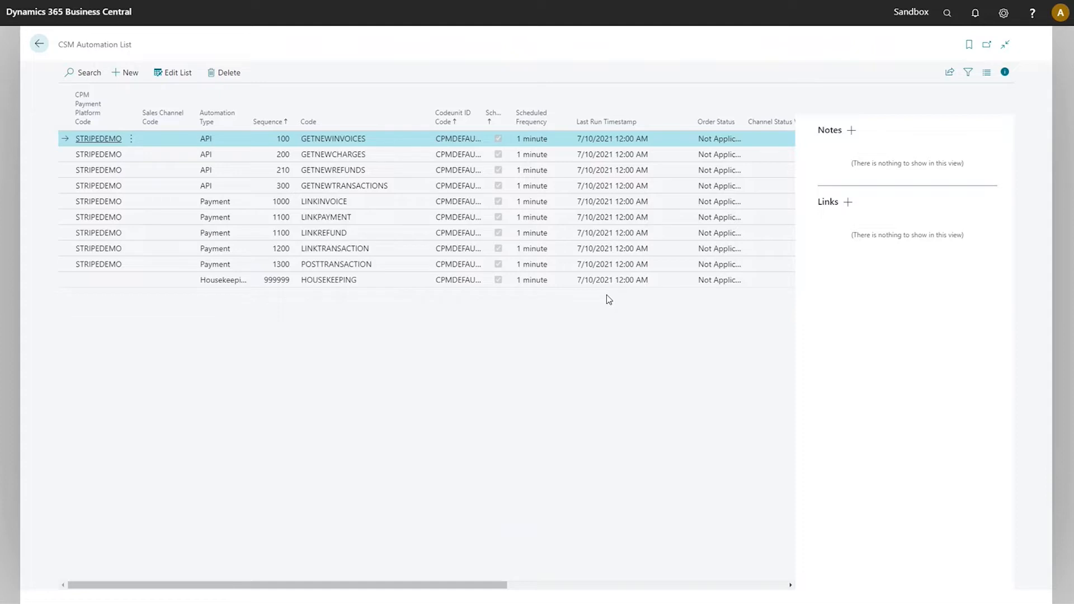
mouse_move(598, 305)
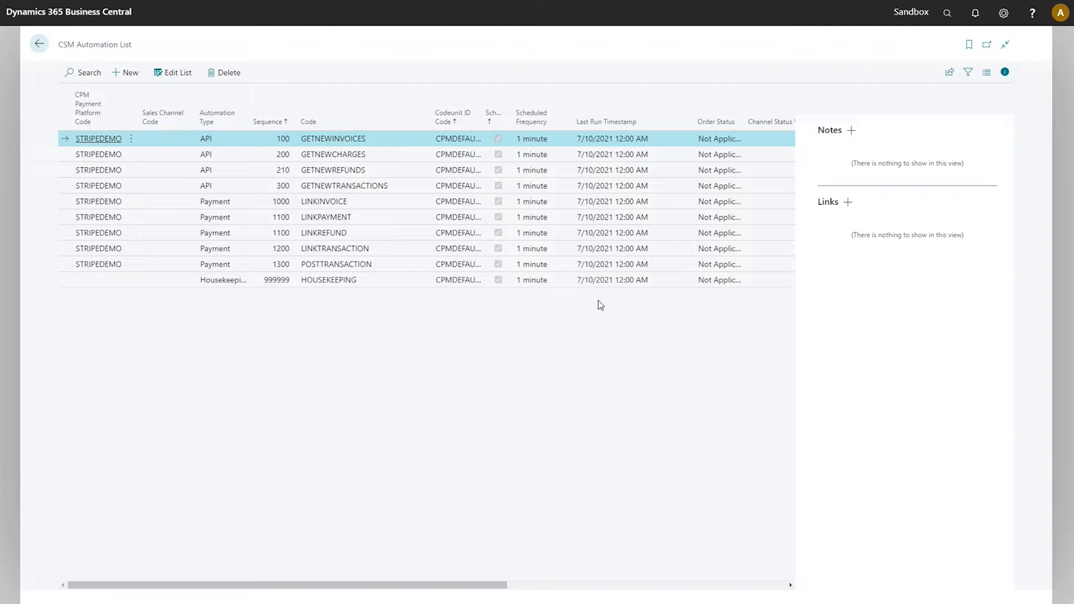
mouse_move(437, 155)
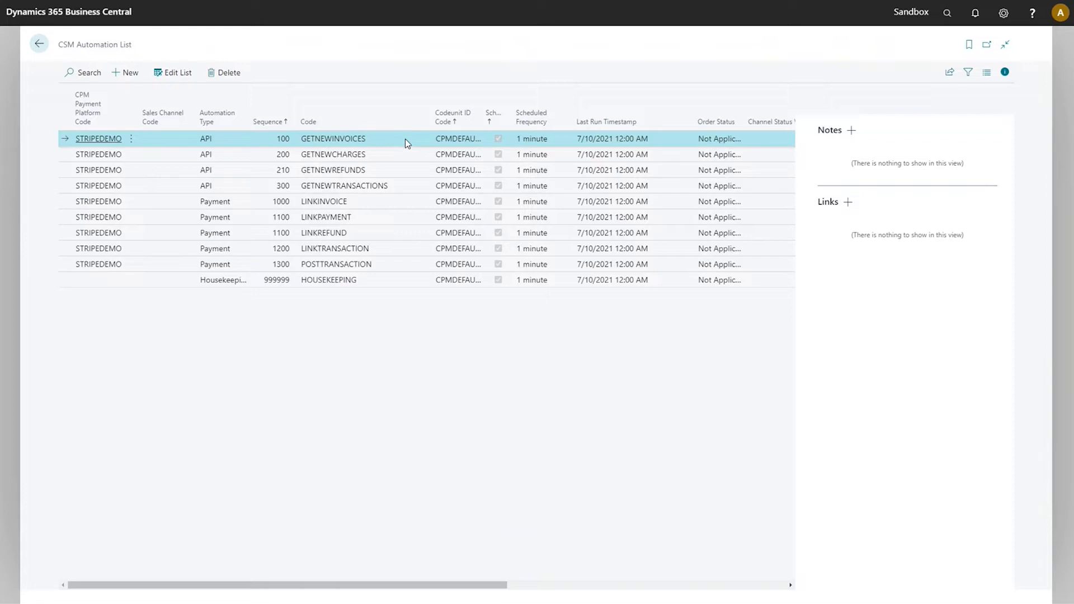
mouse_move(677, 145)
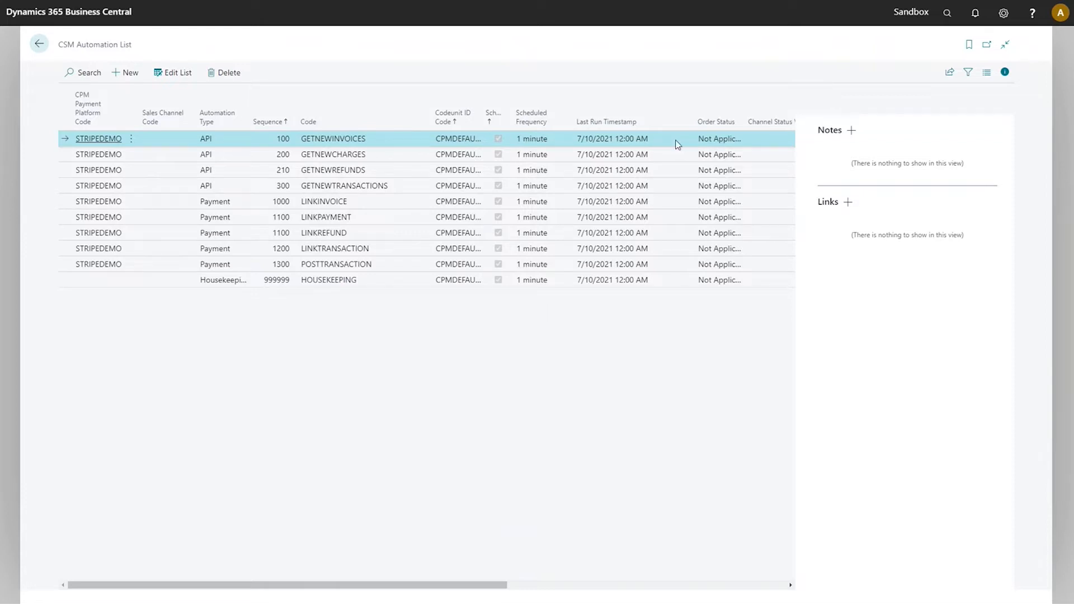
mouse_move(562, 148)
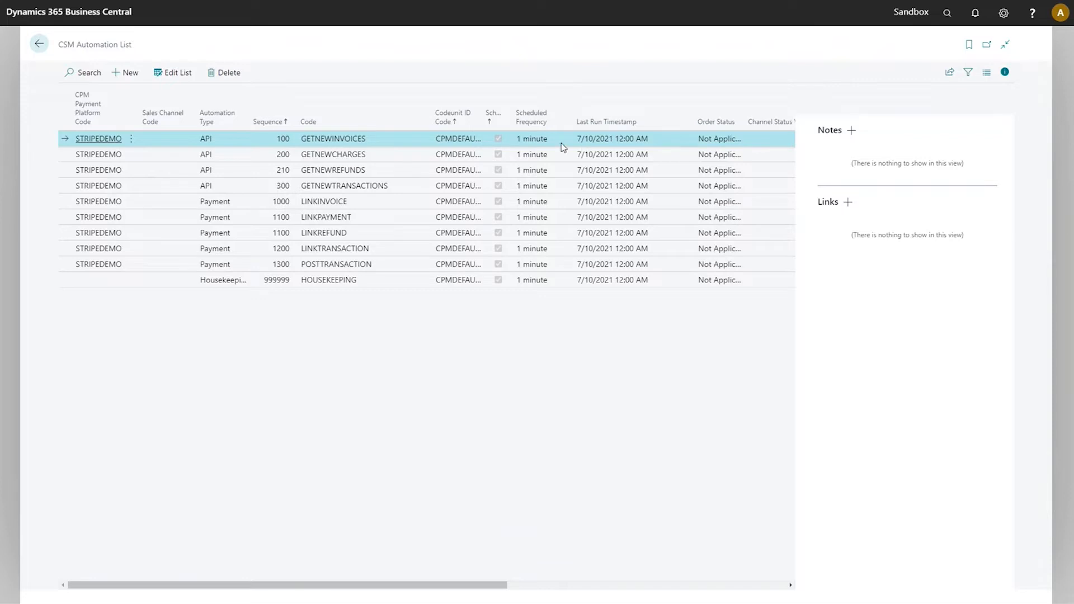
mouse_move(687, 145)
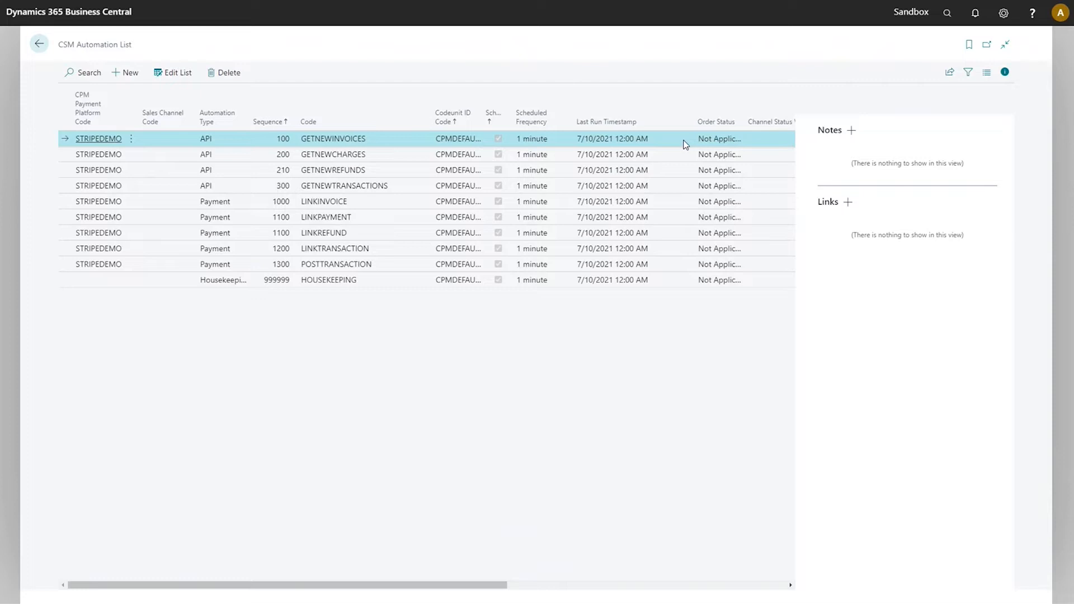
mouse_move(663, 141)
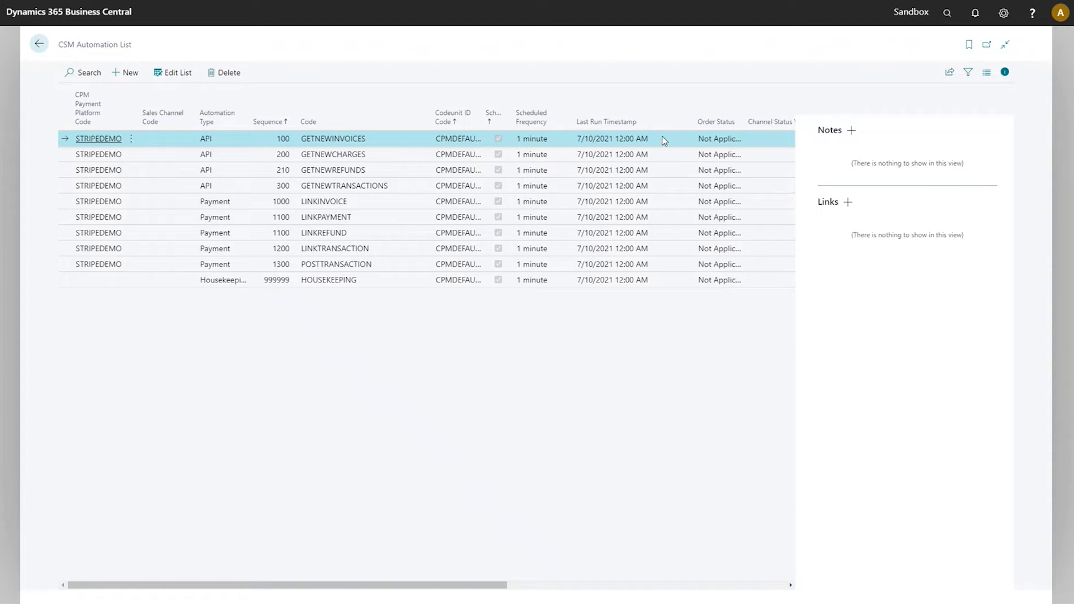
mouse_move(174, 73)
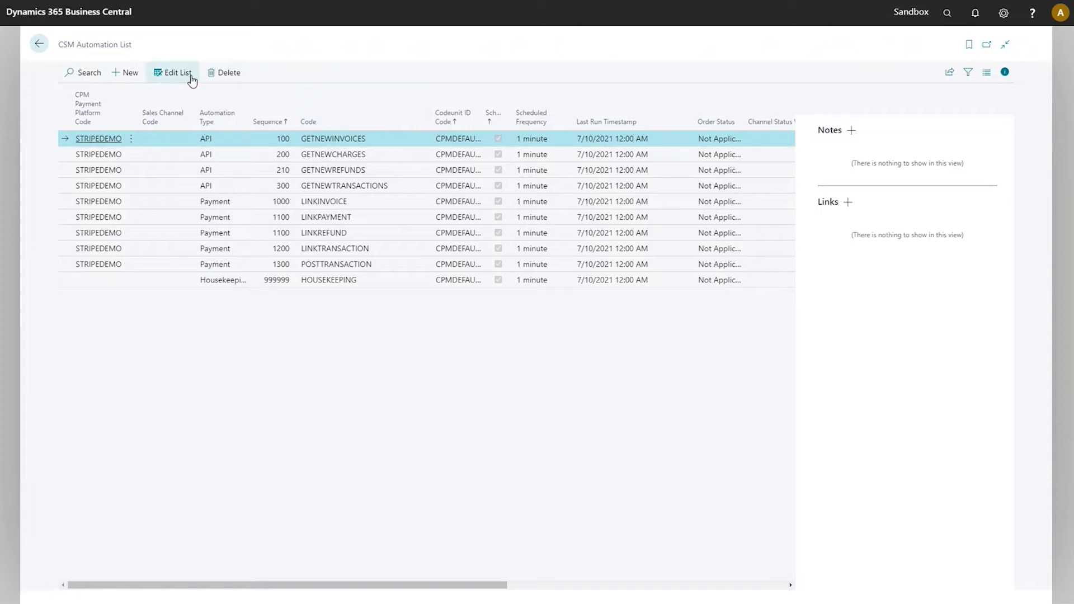
mouse_move(620, 142)
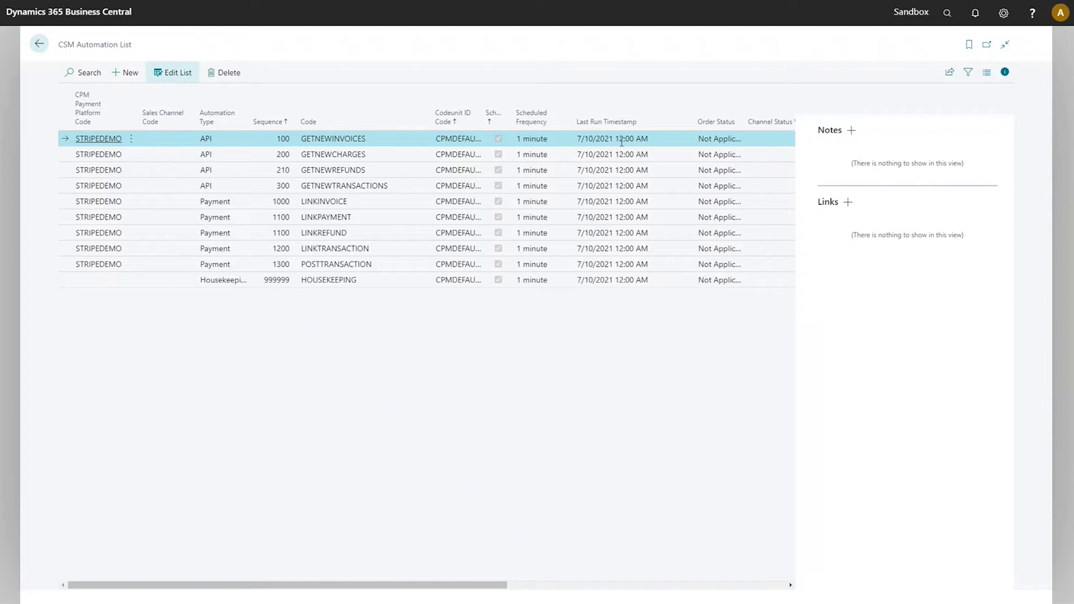
- In Edit List, change each task's Last Run Timestamp to 7/1/2022 12:00 AM
click(612, 138)
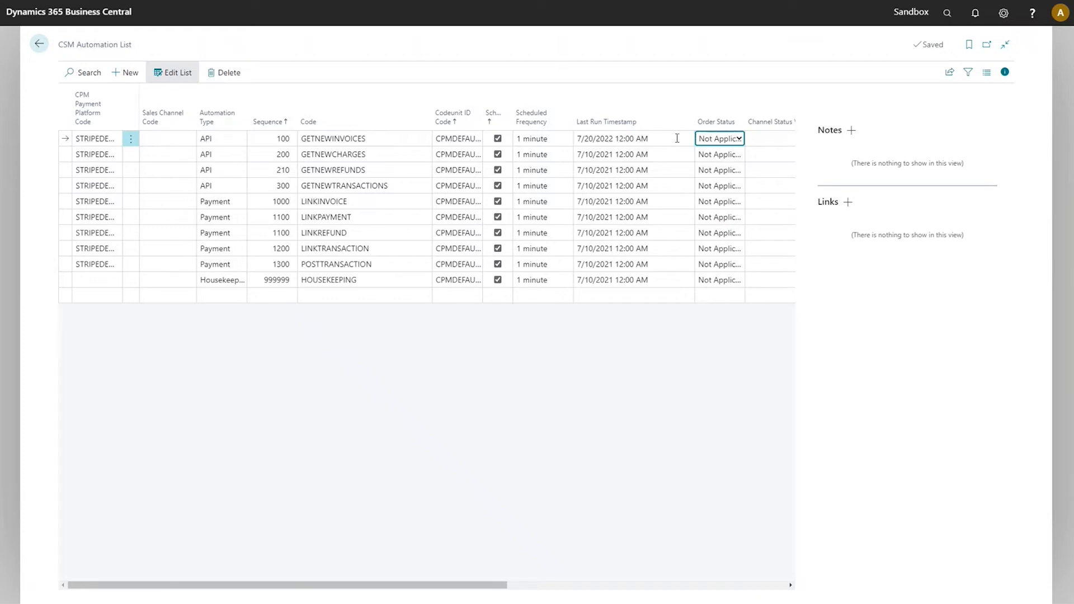
click(623, 139)
text(1)
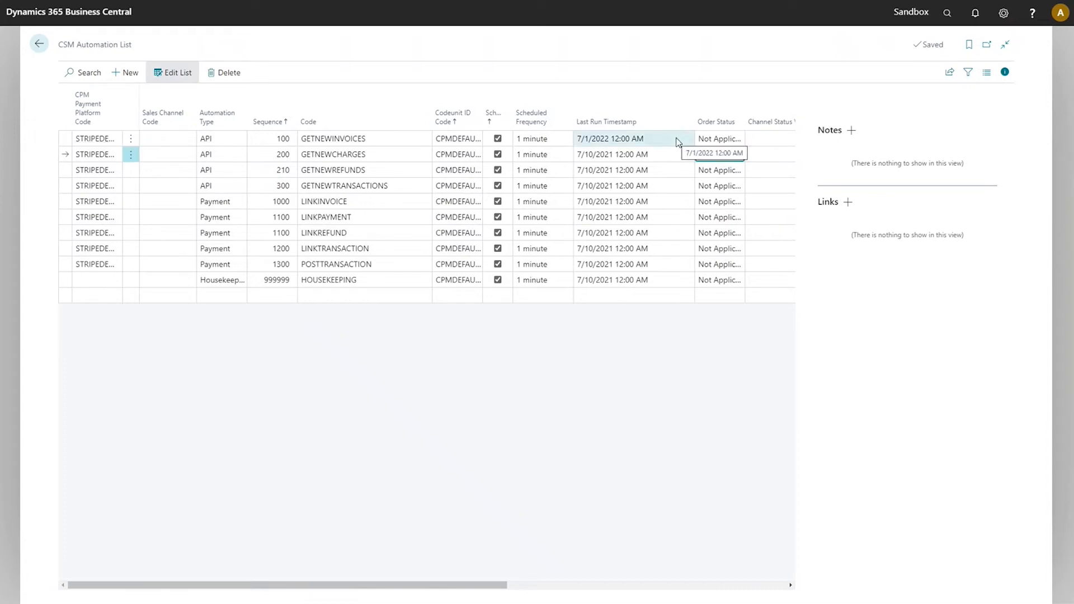
click(612, 154)
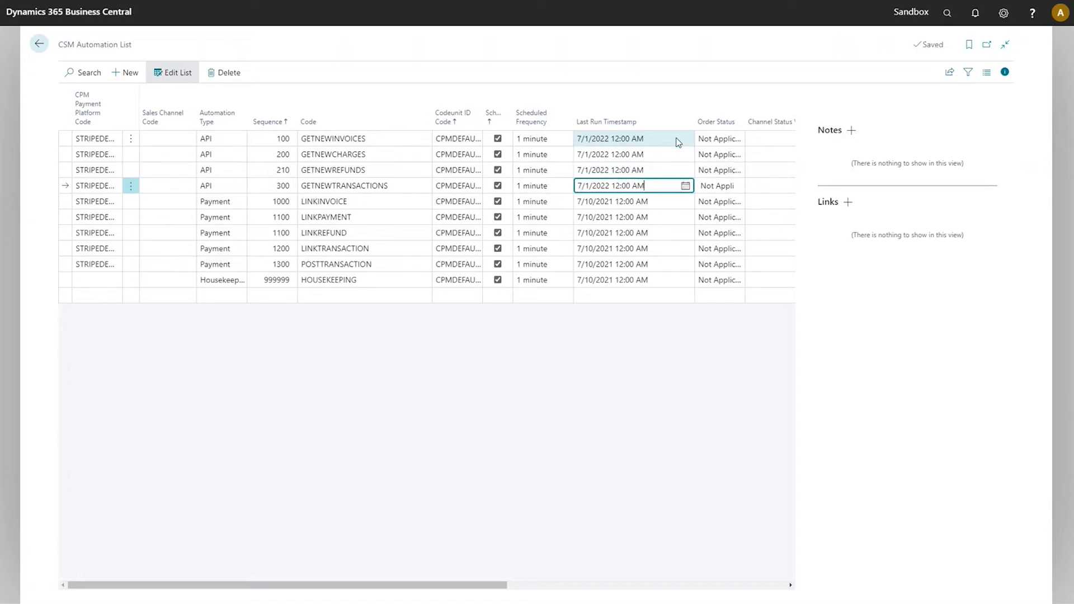
click(631, 217)
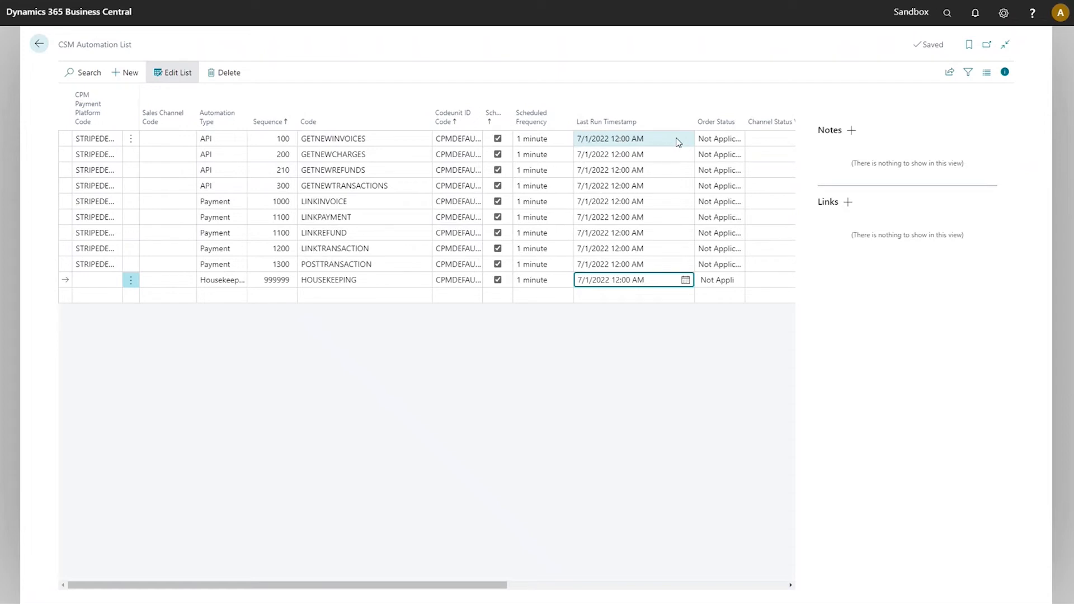
mouse_move(431, 62)
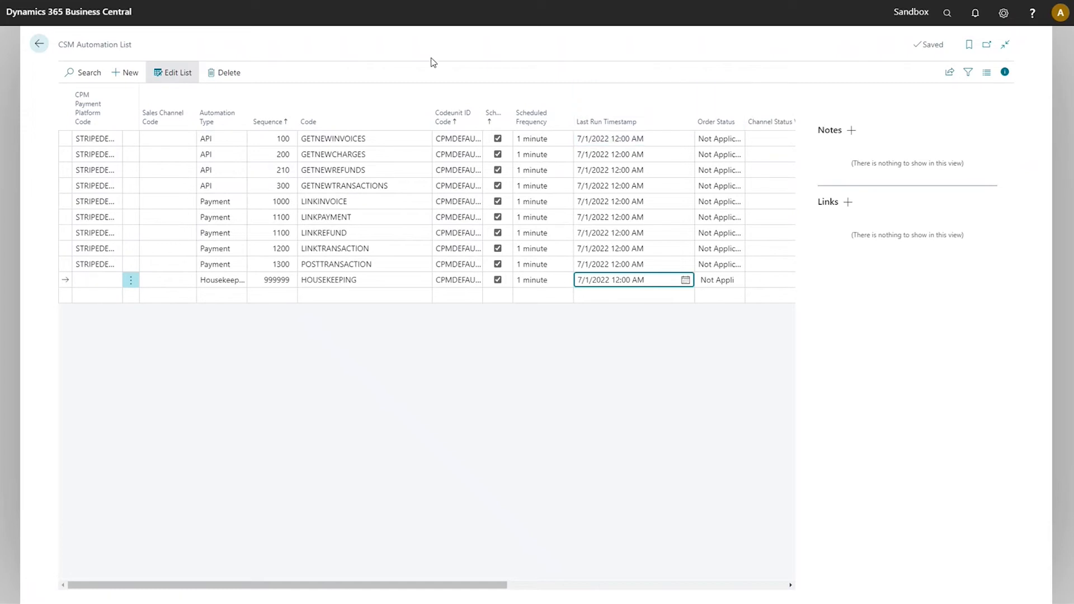
click(39, 44)
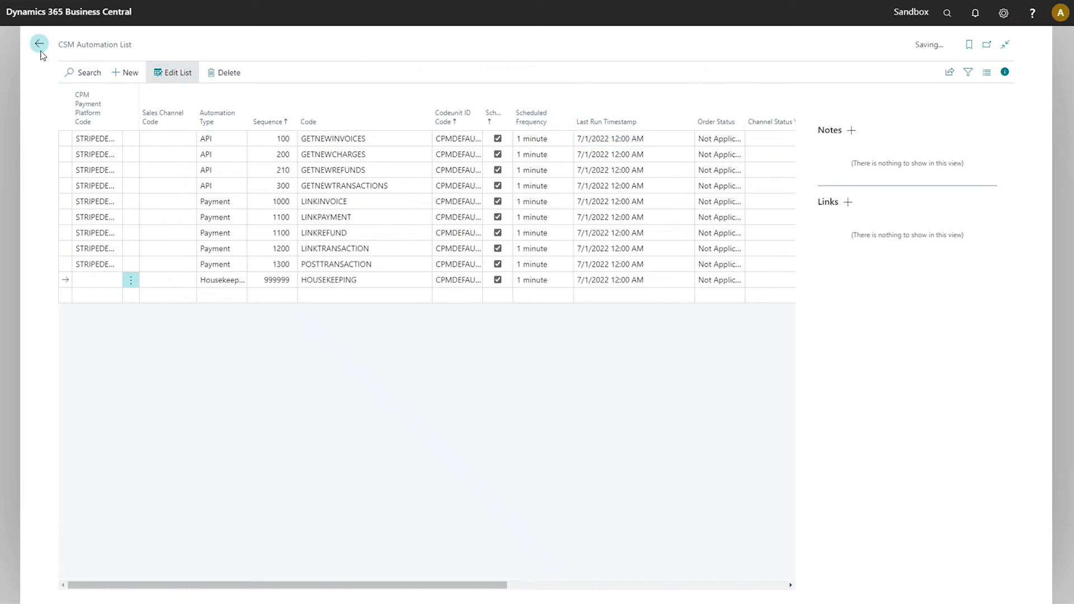
- Go back from the CSM Automation List to the Role Center home page
click(39, 43)
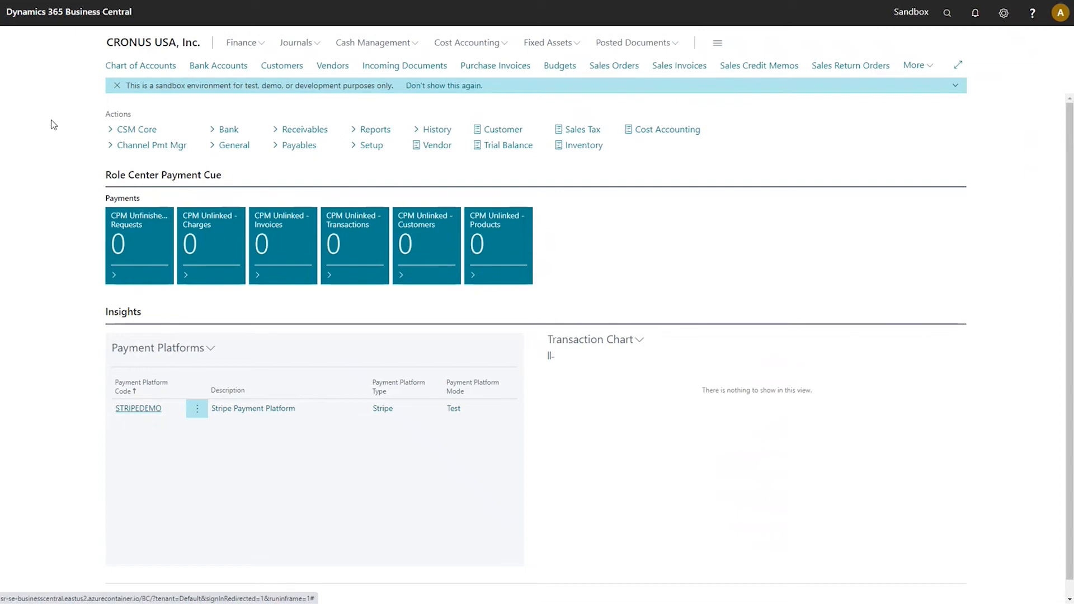
mouse_move(98, 256)
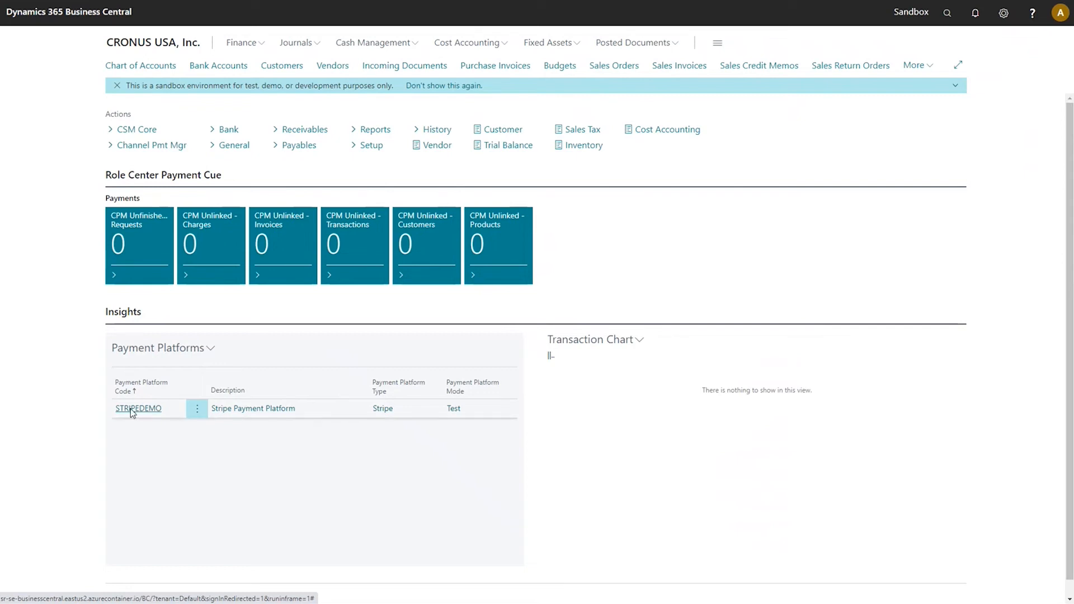
- Run STRIPEDEMO's Channel Payment Manager Default Automation and acknowledge its completion message
click(137, 408)
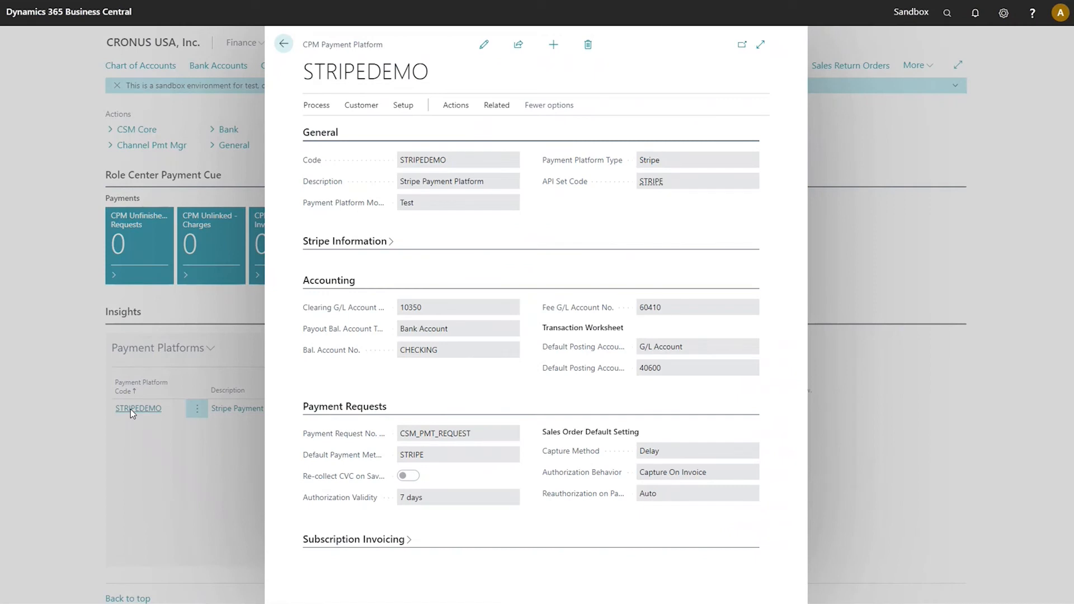
mouse_move(244, 279)
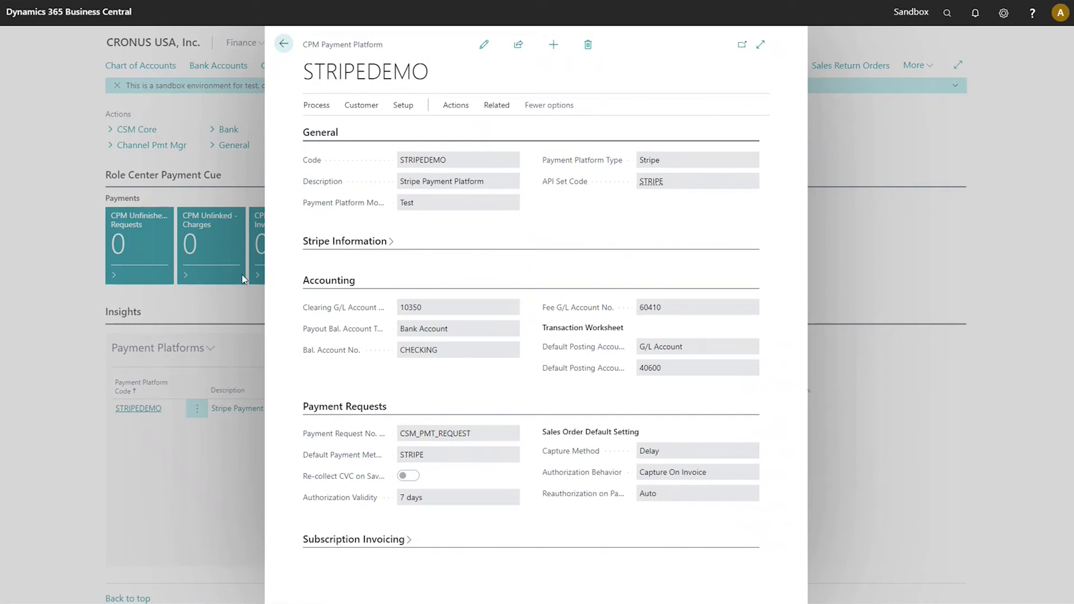
click(316, 105)
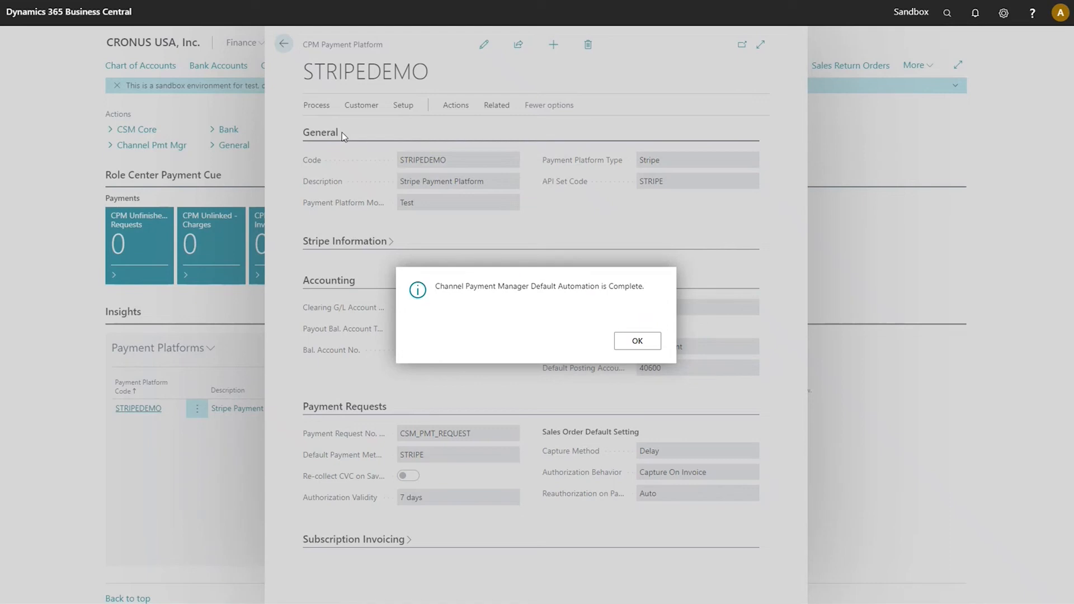
click(635, 342)
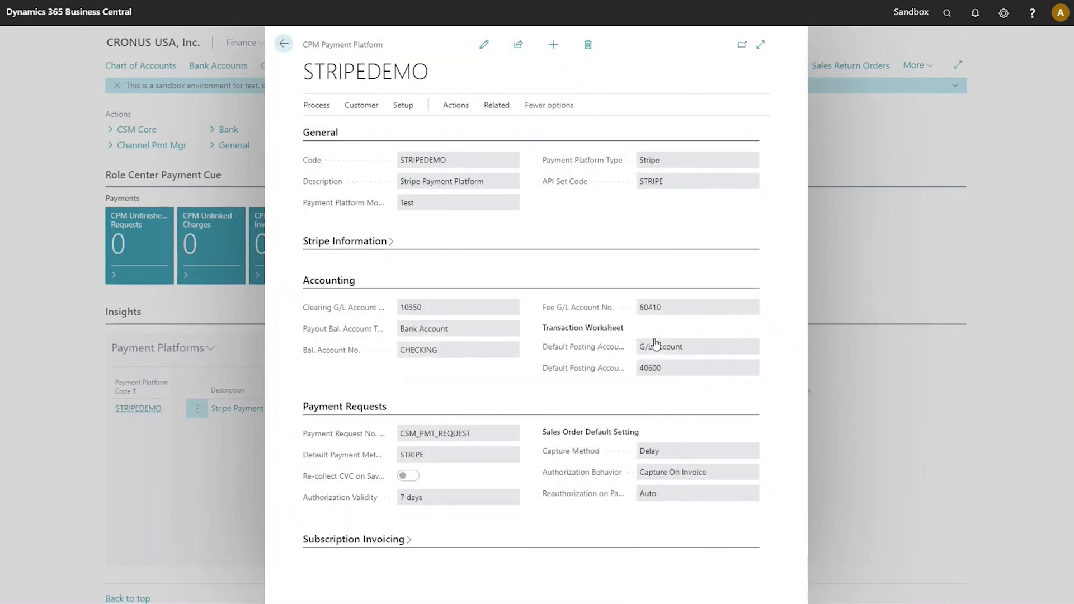
click(496, 105)
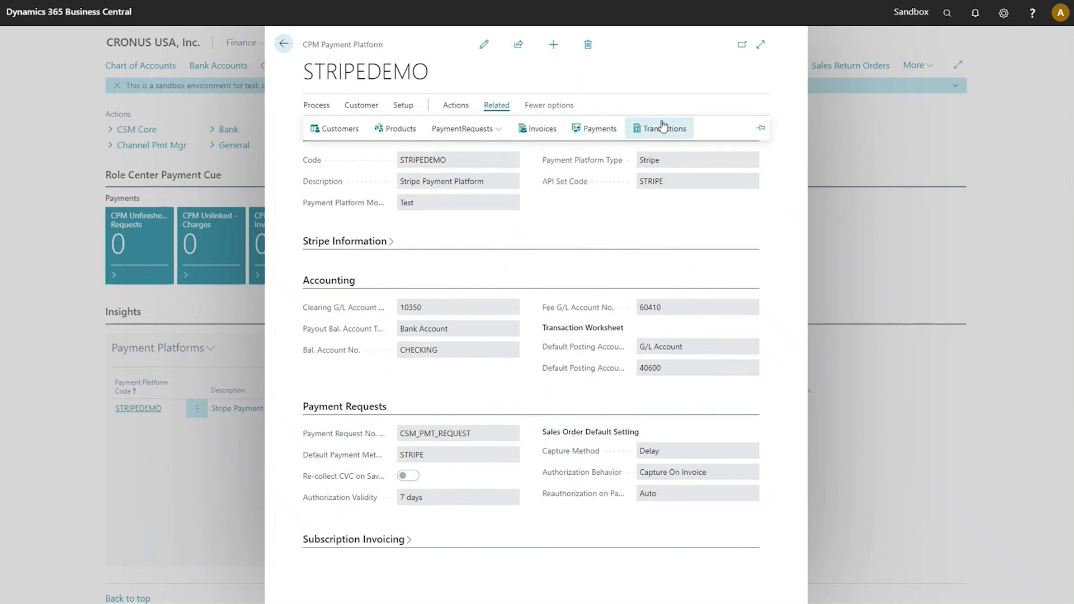
click(659, 129)
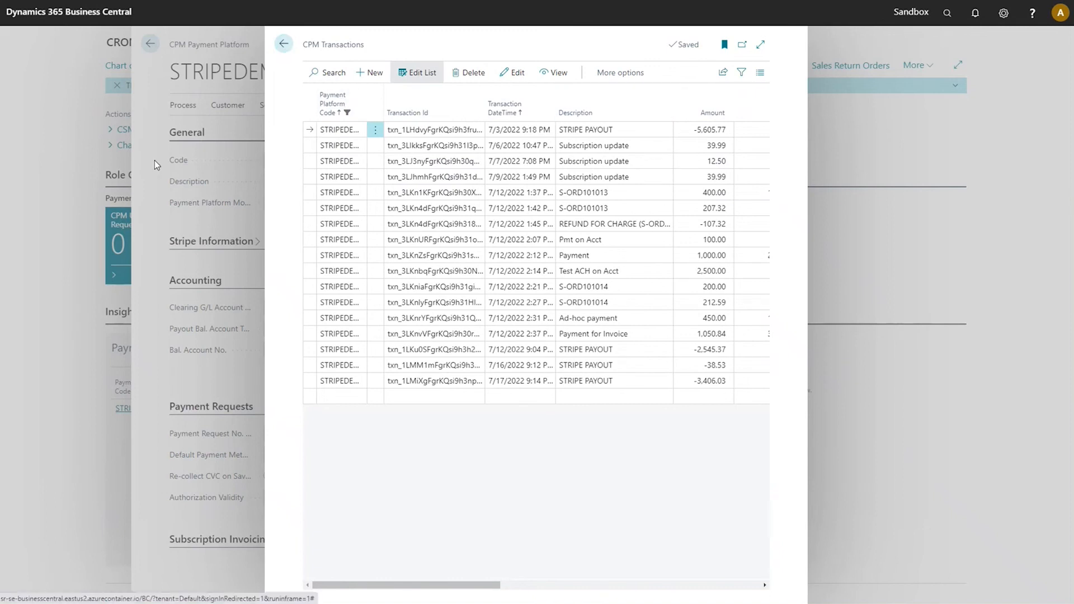
click(283, 43)
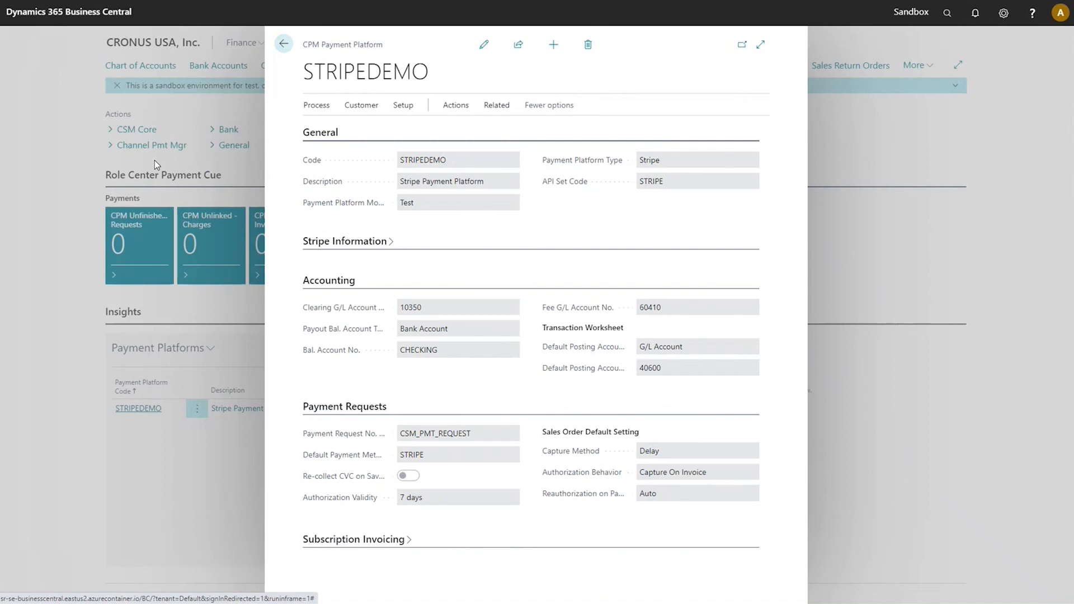